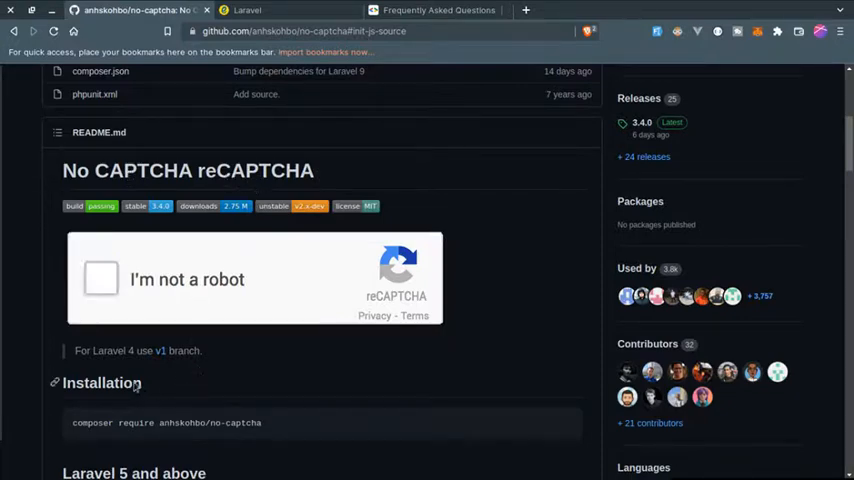
- Bring up the Laravel app's register page with the form filled in
{"action": "left_click", "coordinate": [100, 280]}
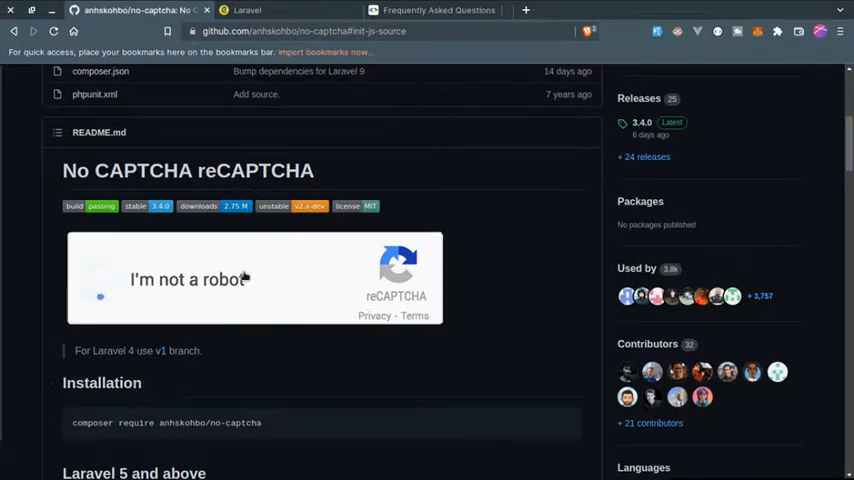
{"action": "left_click", "coordinate": [100, 280]}
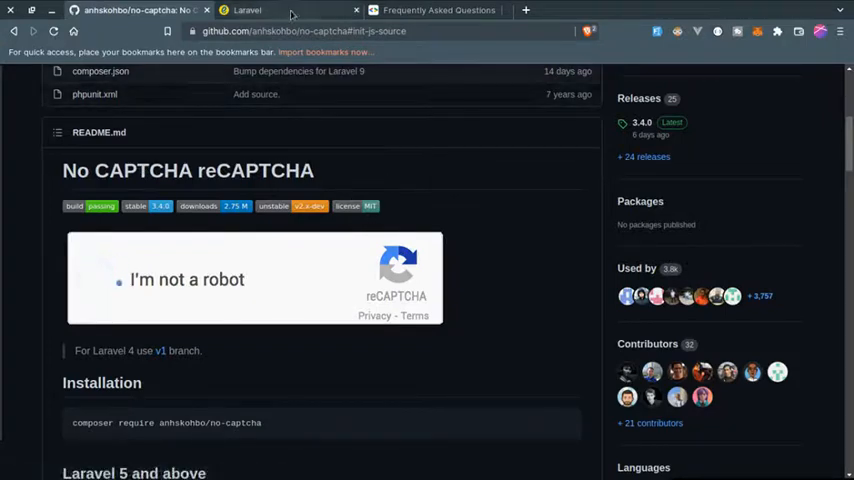
{"action": "left_click", "coordinate": [248, 10]}
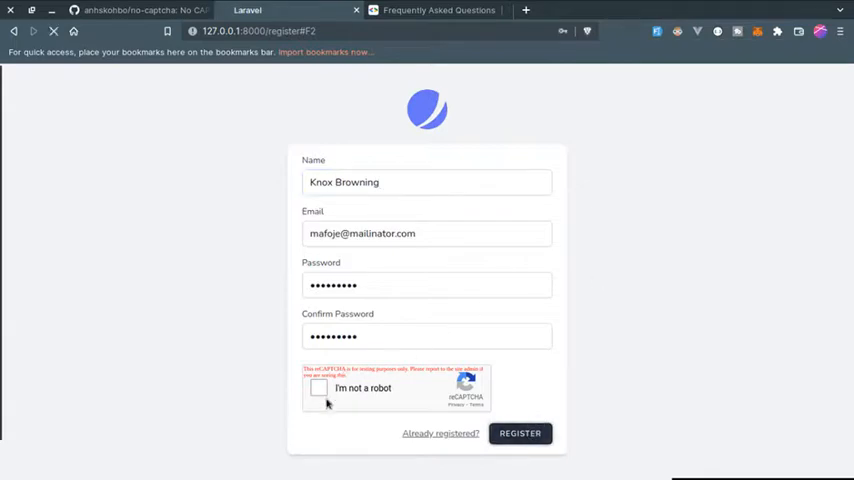
{"action": "left_click", "coordinate": [520, 432]}
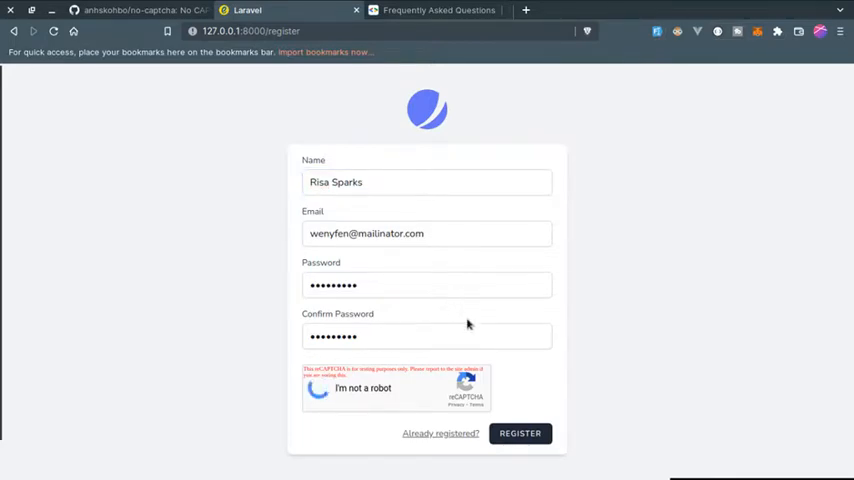
- Tick 'I'm not a robot' and submit the registration, landing on the welcome page
{"action": "left_click", "coordinate": [320, 388]}
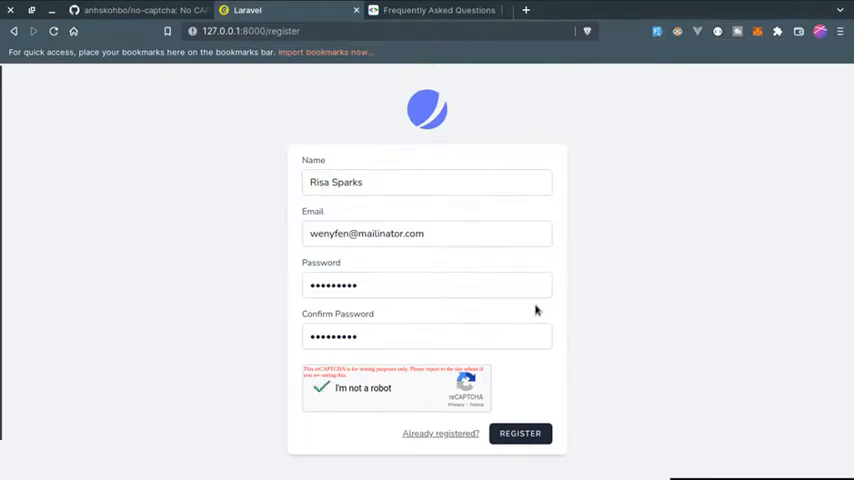
{"action": "left_click", "coordinate": [520, 432]}
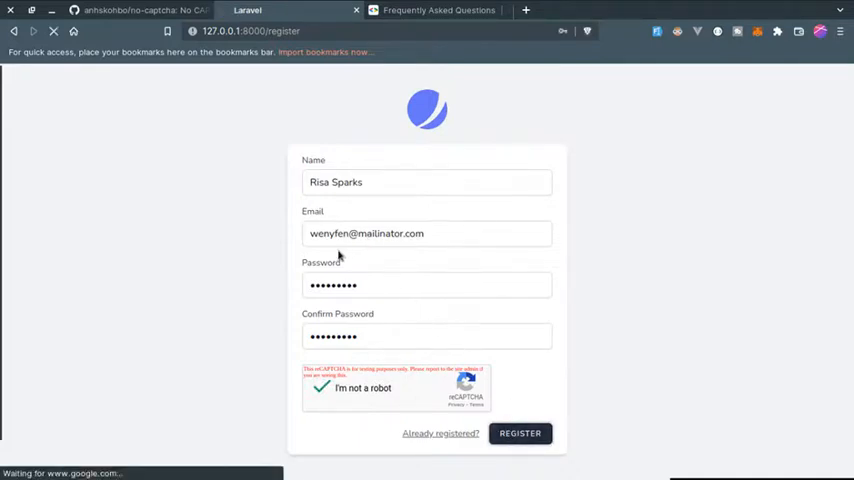
{"action": "left_click", "coordinate": [520, 432]}
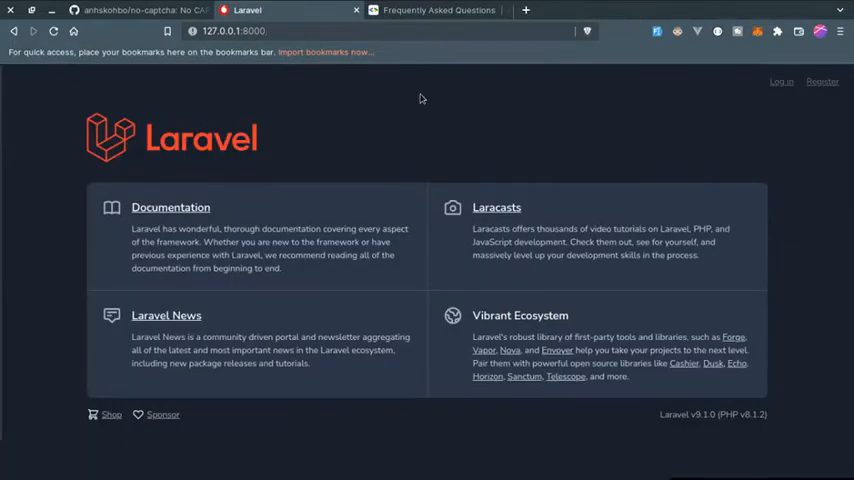
- Return to the noCaptcha package README on GitHub and bring the project up in the editor
{"action": "left_click", "coordinate": [140, 10]}
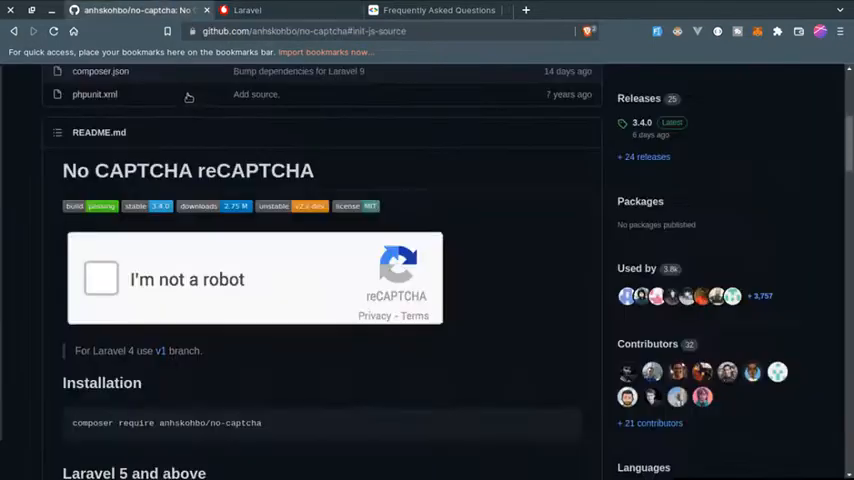
{"action": "left_click", "coordinate": [100, 280]}
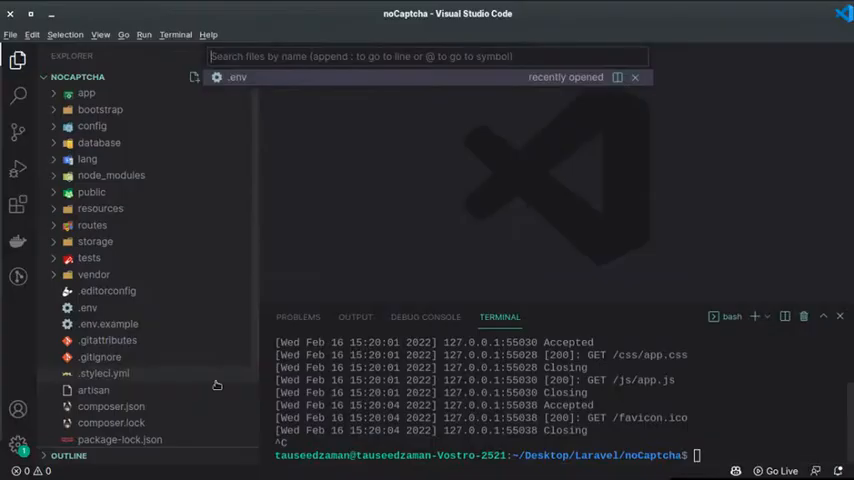
- Locate config/app.php via Quick Open and scroll through it
{"action": "type", "text": "config/app"}
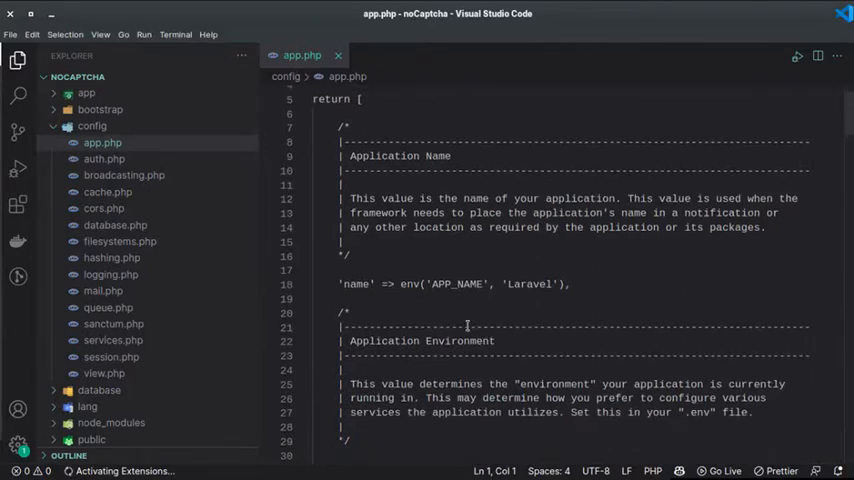
{"action": "scroll", "scroll_direction": "down", "scroll_amount": 3}
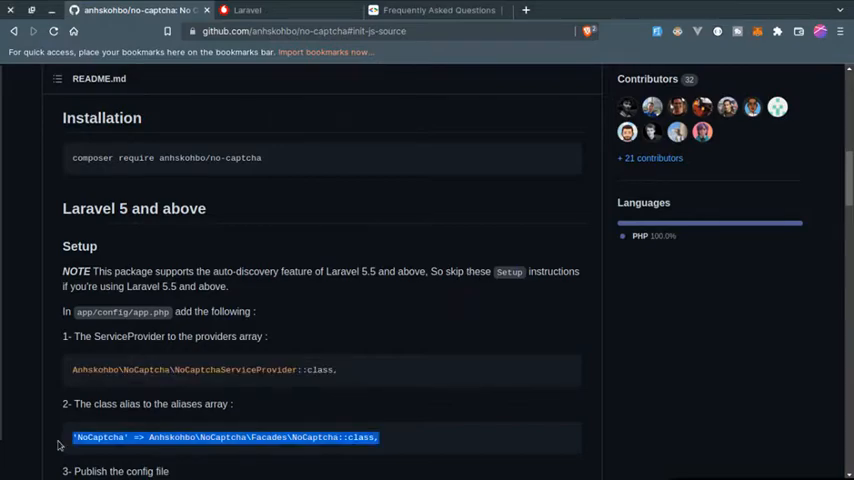
- Switch between the README and the code editor to carry over the config-publishing step
{"action": "key", "text": "alt+Tab"}
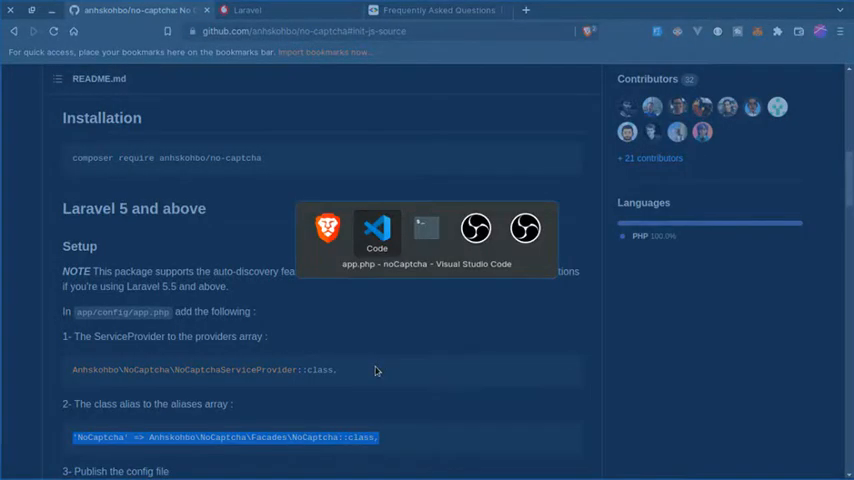
{"action": "left_click", "coordinate": [376, 228]}
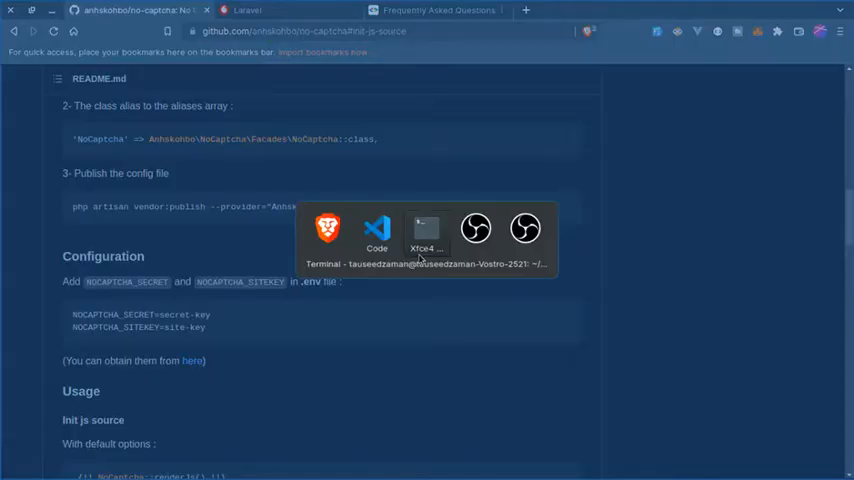
- Run php artisan vendor:publish for Anhskohbo\NoCaptcha\NoCaptchaServiceProvider in the terminal
{"action": "left_click", "coordinate": [424, 236]}
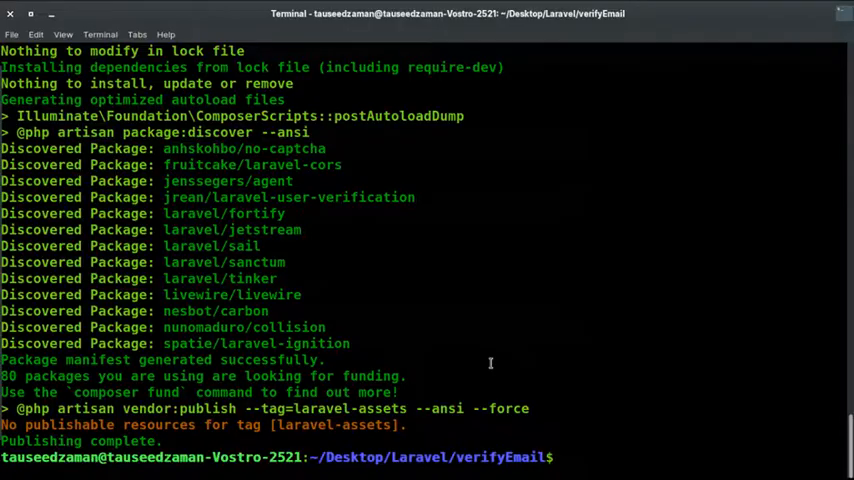
{"action": "type", "text": "php artisan vendor:publish --provider=\"Anhskohbo\\NoCaptcha\\NoCaptchaServiceProvider\""}
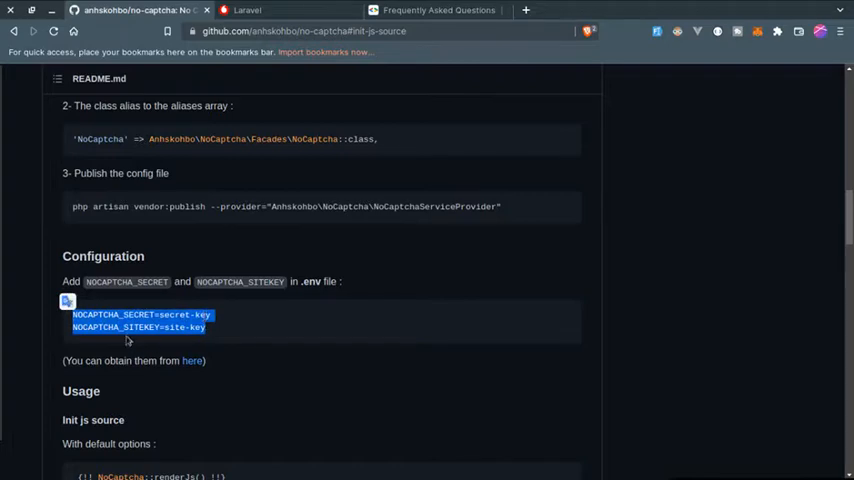
{"action": "mouse_move", "coordinate": [266, 324]}
{"action": "type", "text": ".en"}
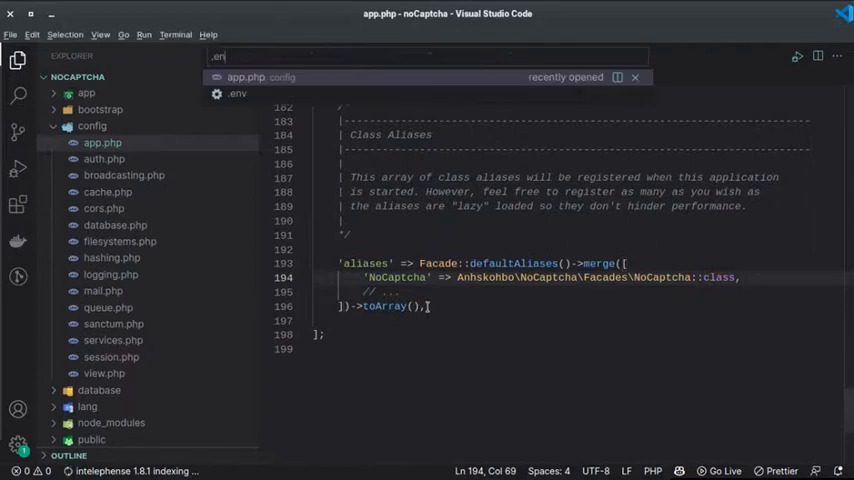
- Add NOCAPTCHA_SECRET=secret-key and NOCAPTCHA_SITEKEY placeholder lines to the end of .env
{"action": "left_click", "coordinate": [236, 92]}
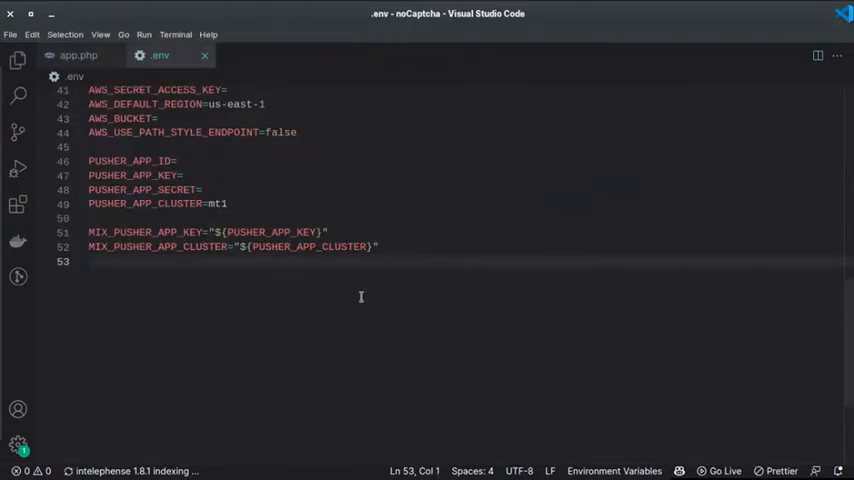
{"action": "type", "text": "NOCAPTCHA_SECRET=secret-key"}
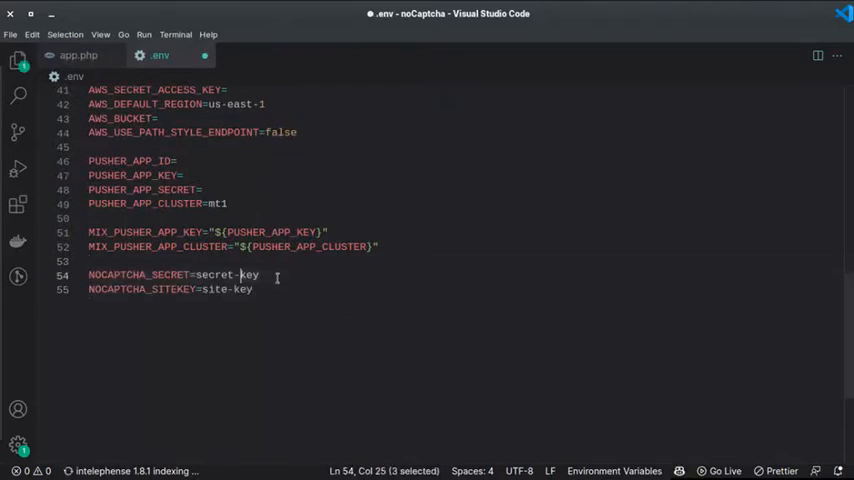
{"action": "key", "text": "Delete"}
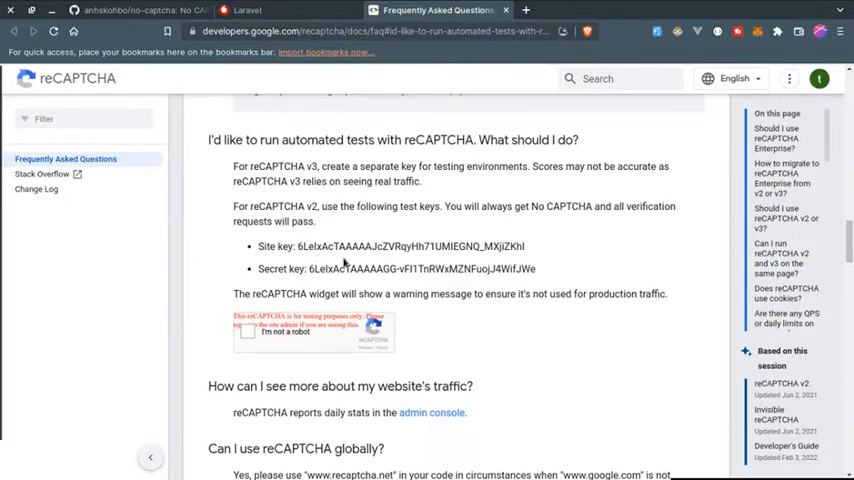
- Select the reCAPTCHA v2 test site key on the FAQ page for copying
{"action": "double_click", "coordinate": [276, 246]}
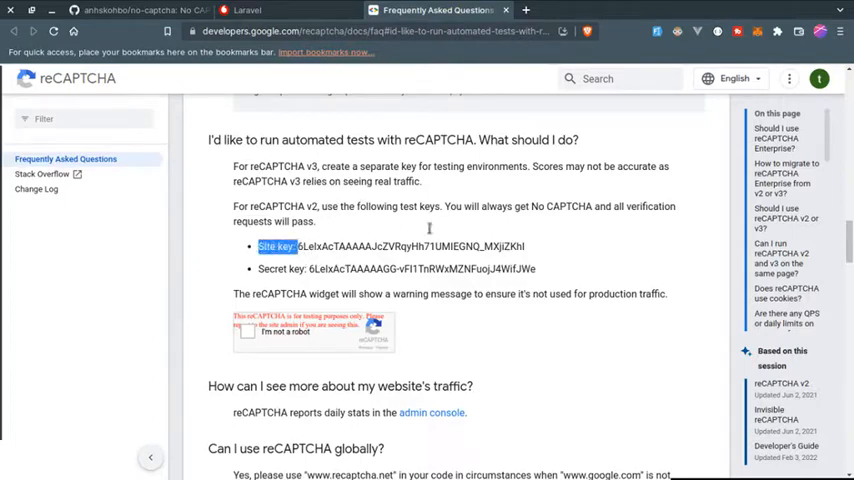
{"action": "left_click_drag", "start_coordinate": [258, 246], "coordinate": [524, 246]}
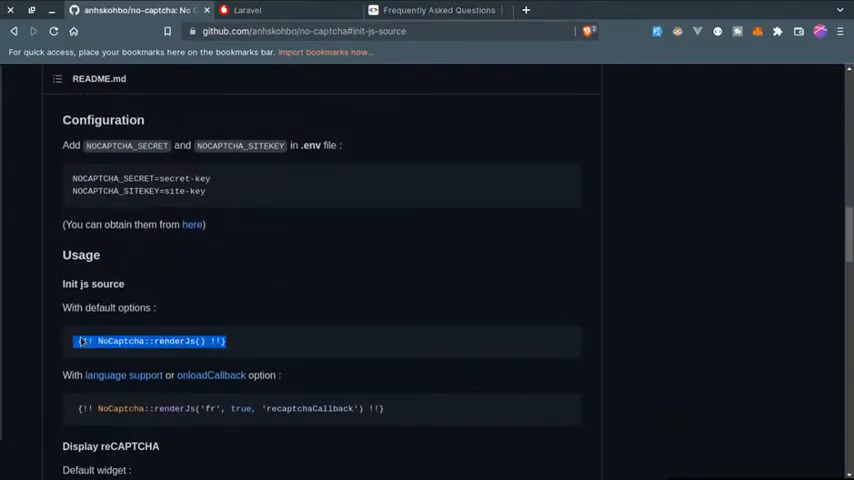
- Return to VS Code and search 're' to locate the registration Blade view
{"action": "key", "text": "alt+tab"}
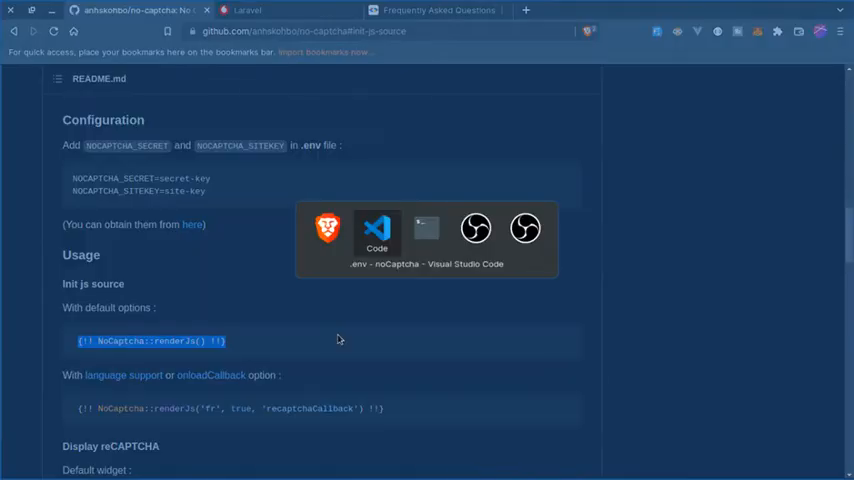
{"action": "left_click", "coordinate": [376, 228]}
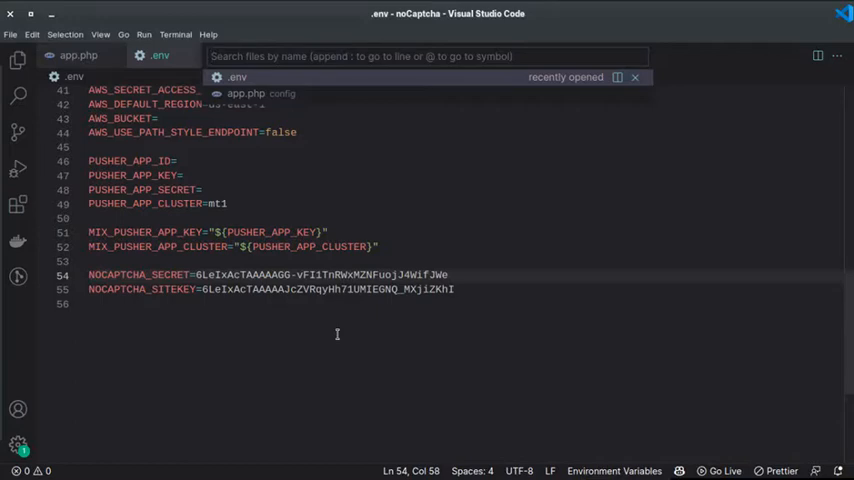
{"action": "type", "text": "re"}
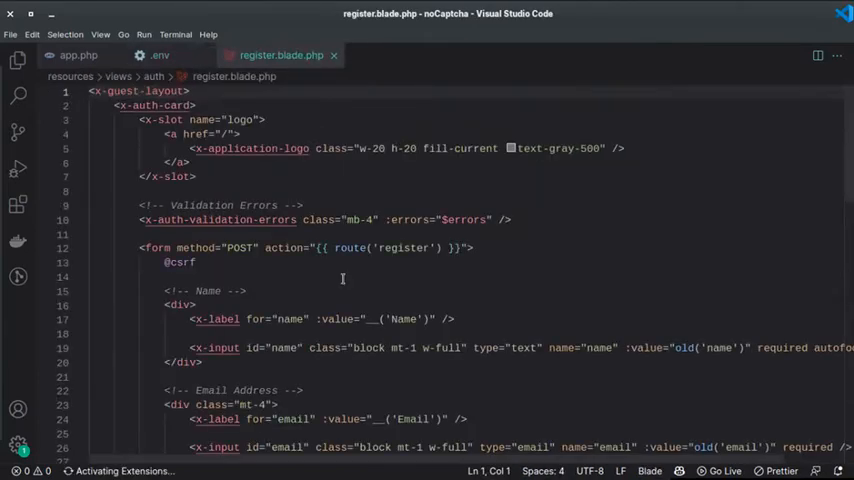
- Scroll register.blade.php to the confirm-password field where the NoCaptcha calls go
{"action": "scroll", "scroll_direction": "down", "scroll_amount": 3}
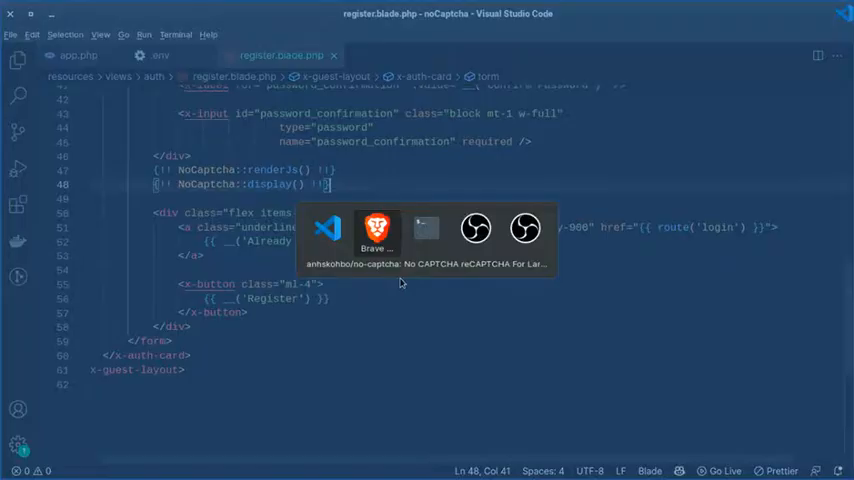
- Check the Laravel site in Brave, then start a Quick Open search for RegisteredUserController
{"action": "left_click", "coordinate": [376, 228]}
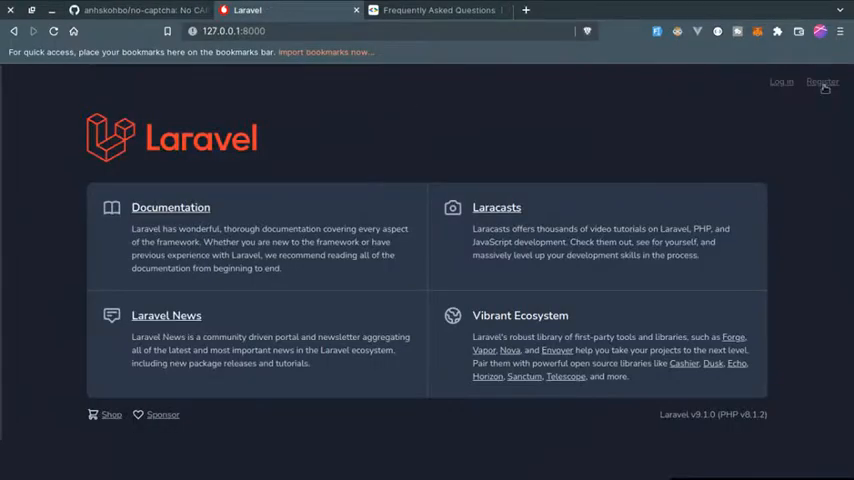
{"action": "left_click", "coordinate": [822, 82]}
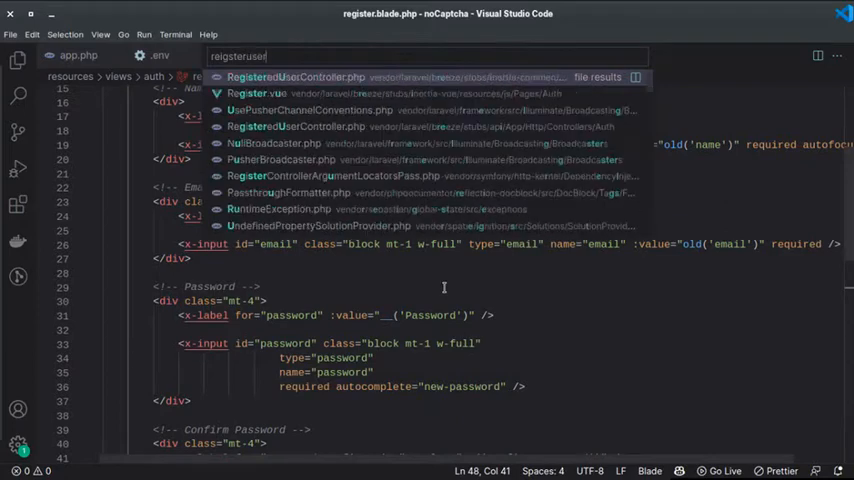
- Add a 'g-recaptcha-response' => 'required|captcha' rule to the store validation in RegisteredUserController
{"action": "left_click", "coordinate": [296, 76]}
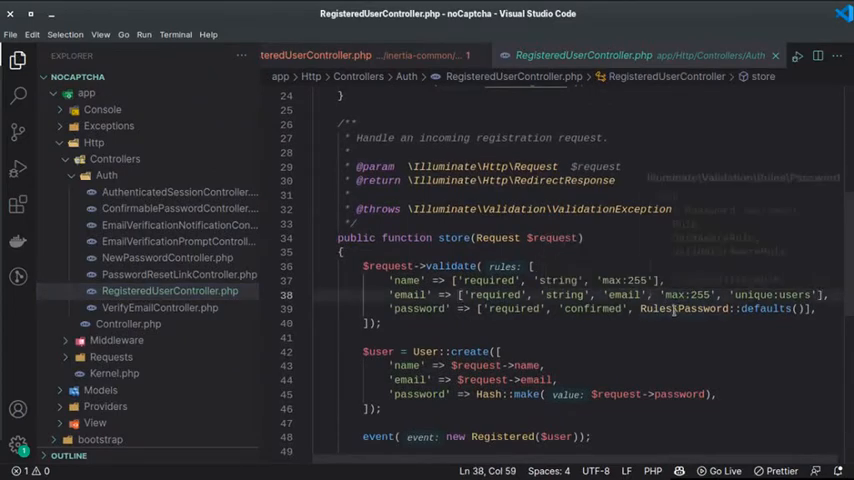
{"action": "type", "text": "'g-recaptcha-response' => 'required|captcha']"}
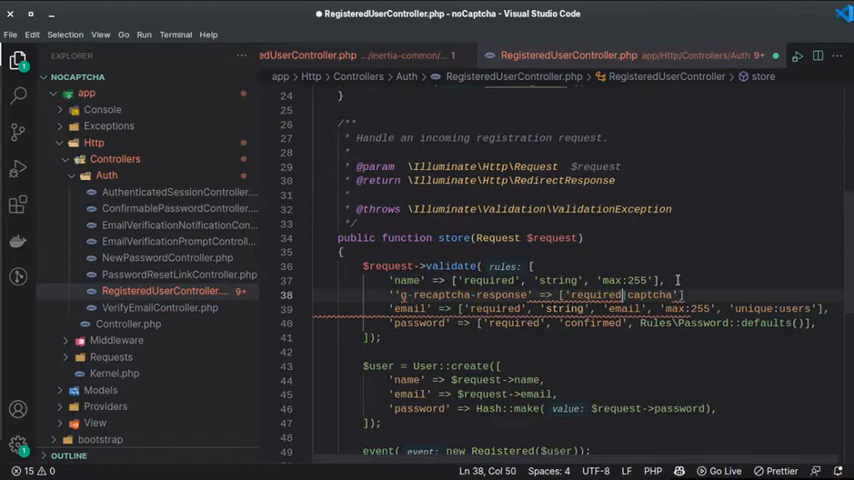
{"action": "type", "text": "captcha"}
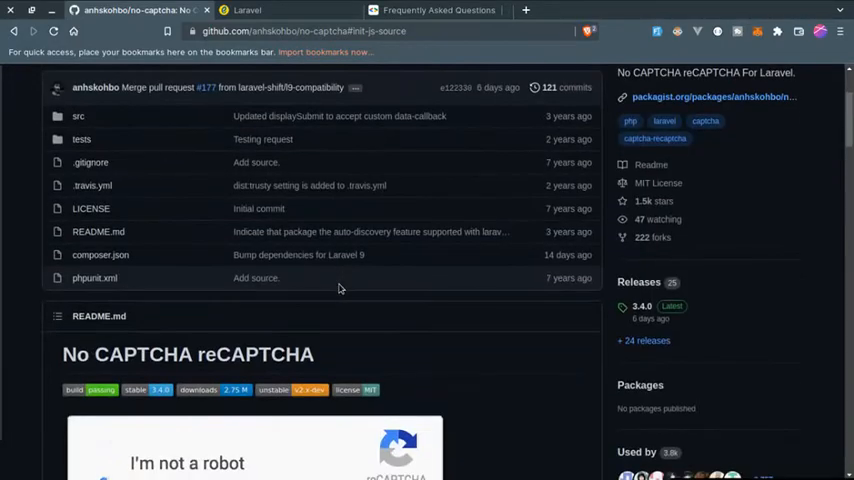
- Submit the register form without ticking the captcha to get the 'g-recaptcha-response field is required' error
{"action": "scroll", "scroll_direction": "down", "scroll_amount": 3}
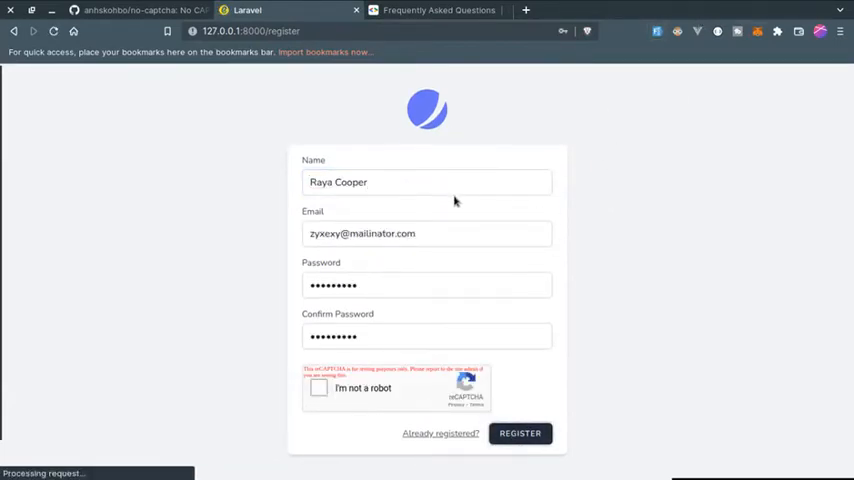
{"action": "left_click", "coordinate": [520, 432]}
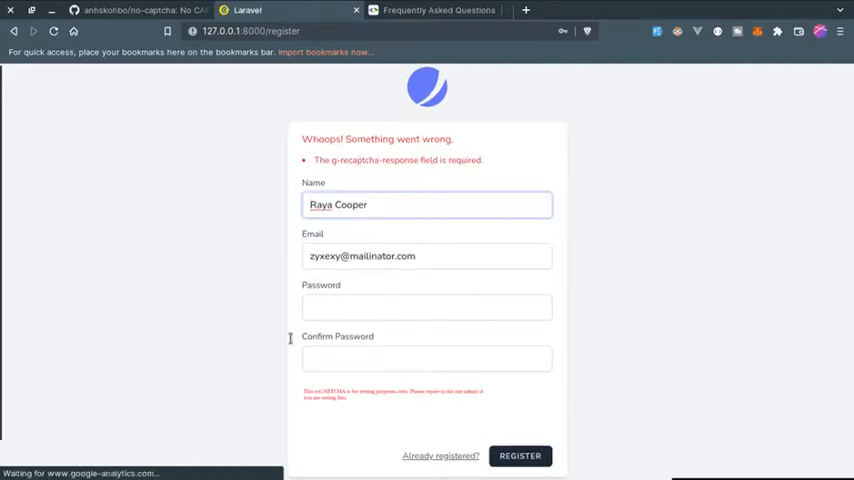
{"action": "mouse_move", "coordinate": [308, 420]}
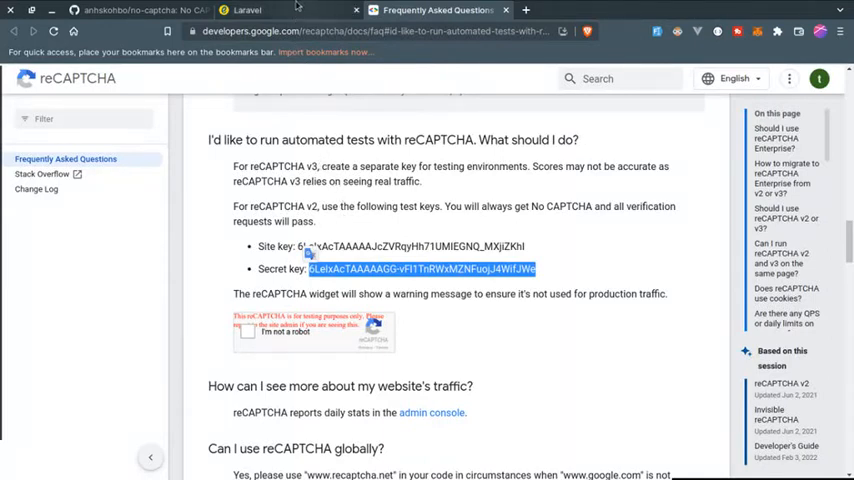
- Register again with 'I'm not a robot' ticked, landing on the Jetstream dashboard
{"action": "left_click", "coordinate": [248, 10]}
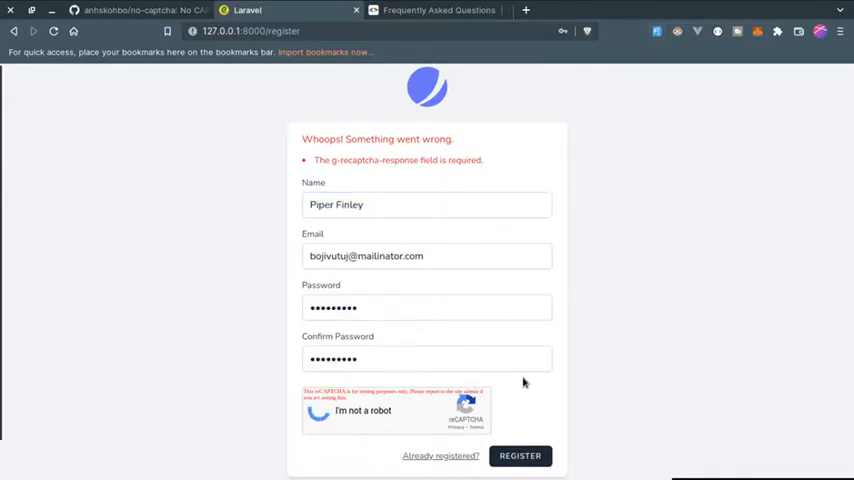
{"action": "left_click", "coordinate": [318, 410]}
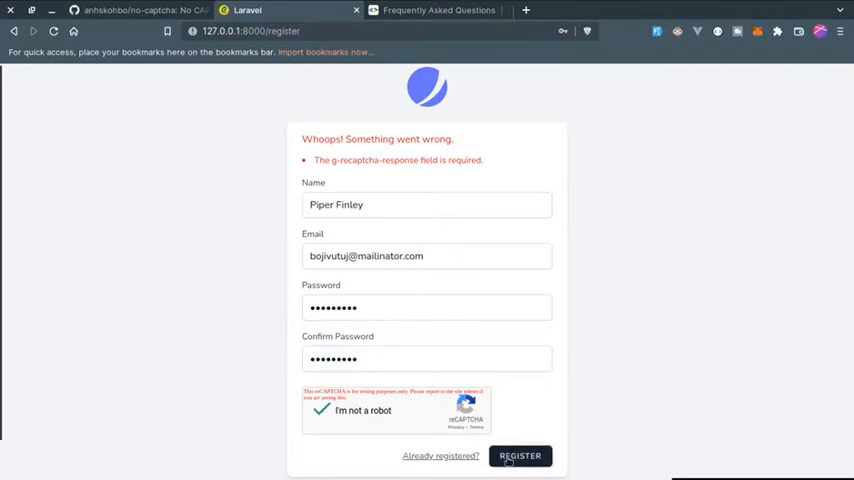
{"action": "left_click", "coordinate": [520, 456]}
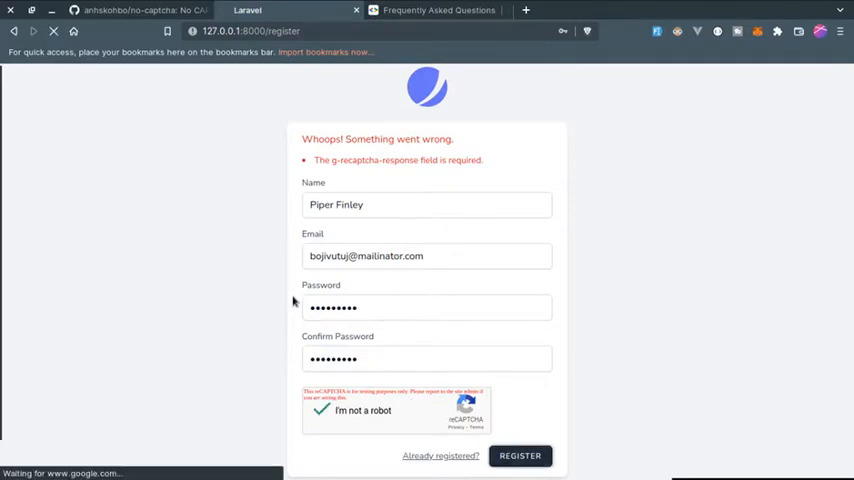
{"action": "left_click", "coordinate": [520, 456]}
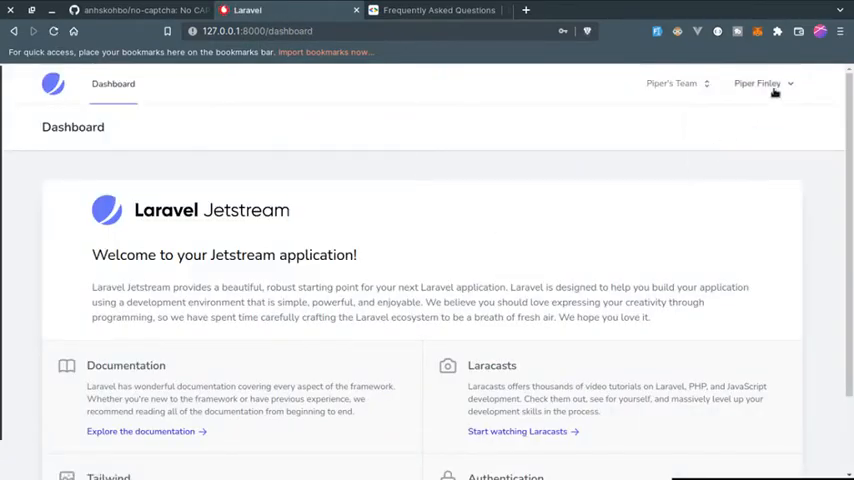
- Log out of the newly registered account from the dashboard user menu
{"action": "left_click", "coordinate": [762, 84]}
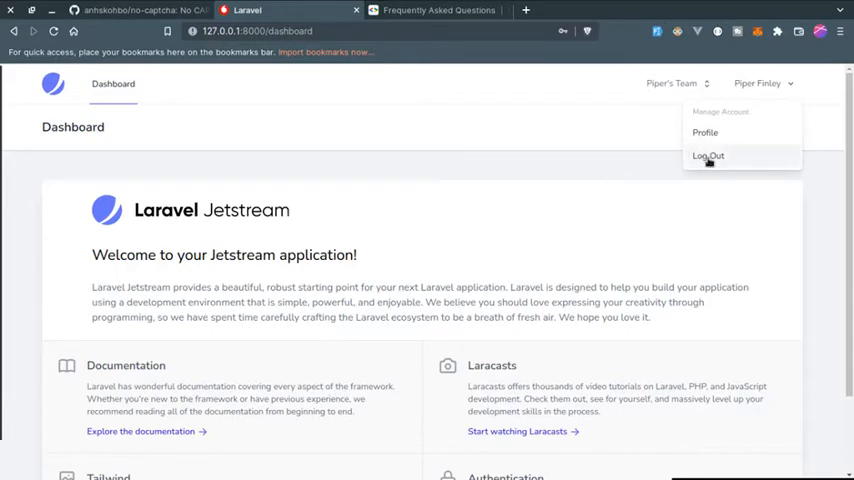
{"action": "left_click", "coordinate": [708, 156]}
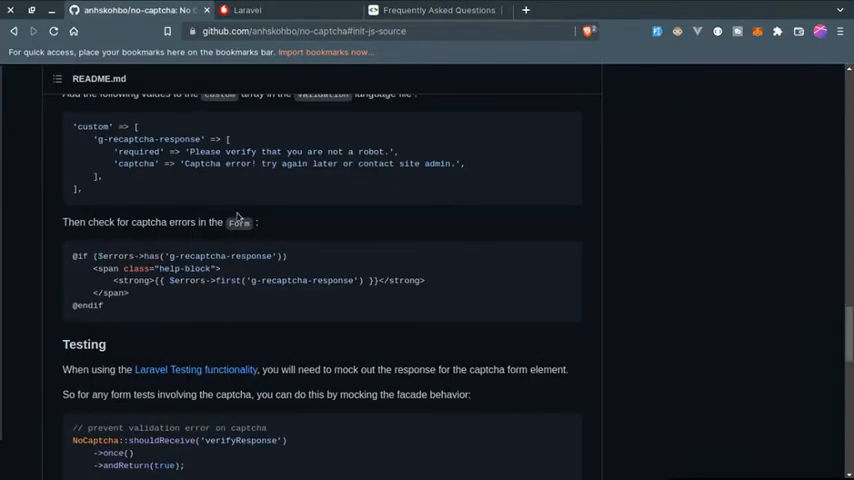
- Render the captcha with NoCaptcha::display(['data-theme' => 'dark']), the plain display call commented out, and save
{"action": "scroll", "scroll_direction": "up", "scroll_amount": 3}
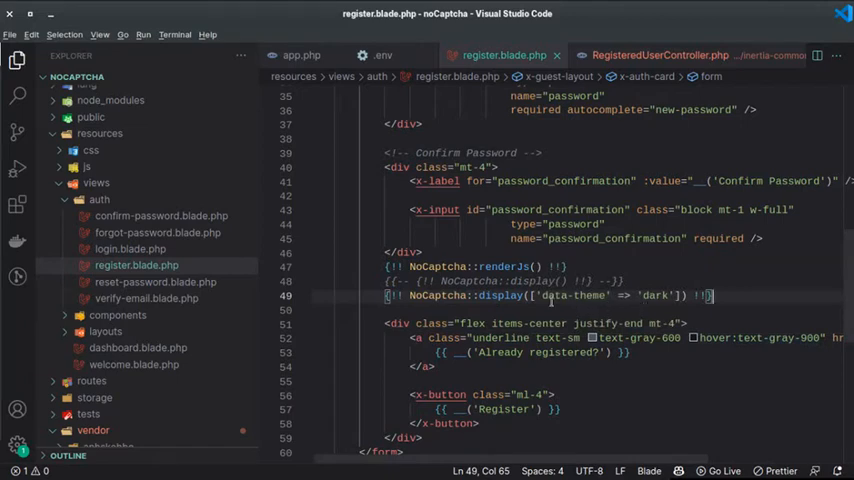
{"action": "key", "text": "alt+tab"}
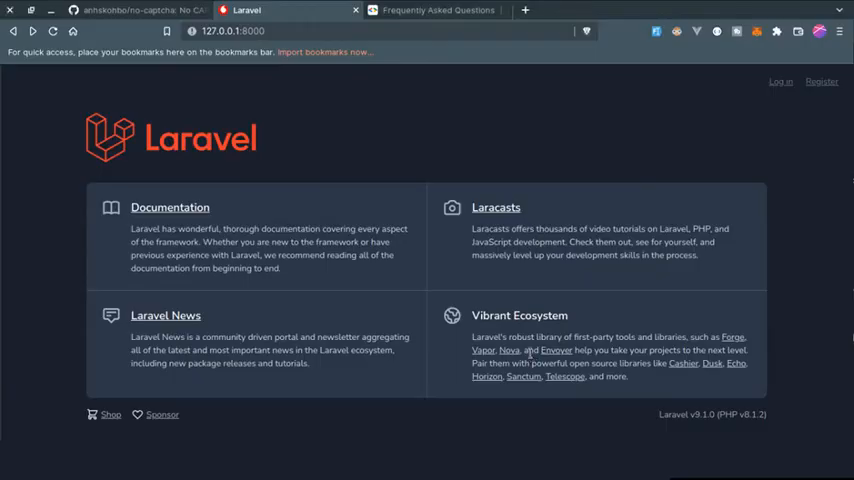
- Reload /register, fill the form, tick the dark-themed captcha and submit the registration
{"action": "key", "text": "alt+tab"}
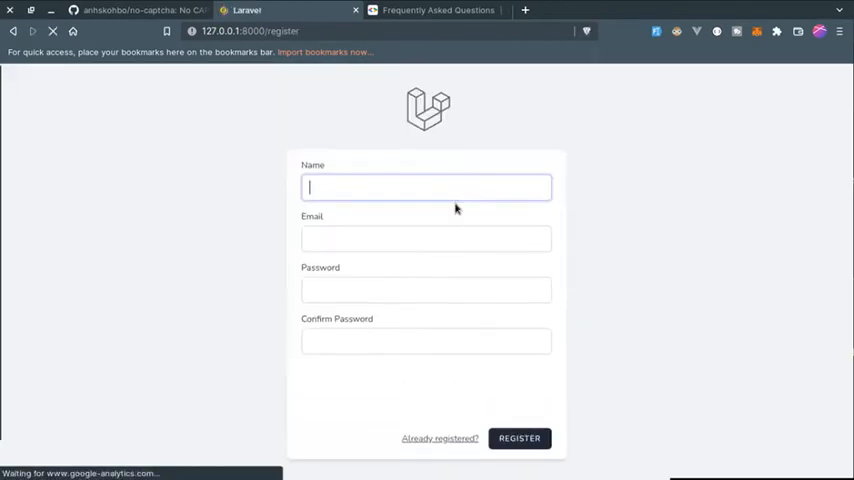
{"action": "mouse_move", "coordinate": [346, 238]}
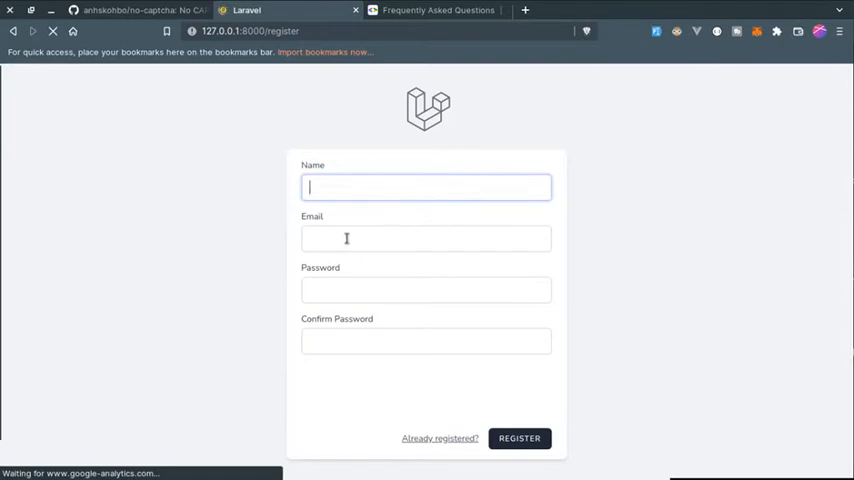
{"action": "left_click", "coordinate": [520, 438]}
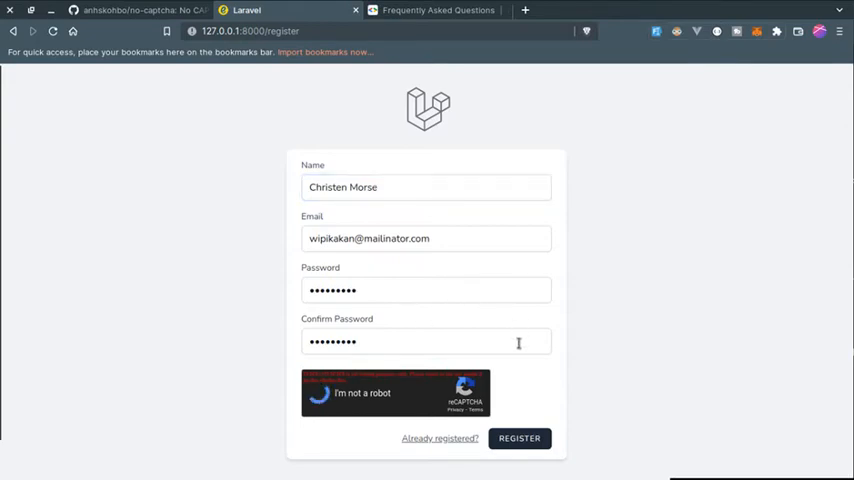
{"action": "left_click", "coordinate": [320, 392]}
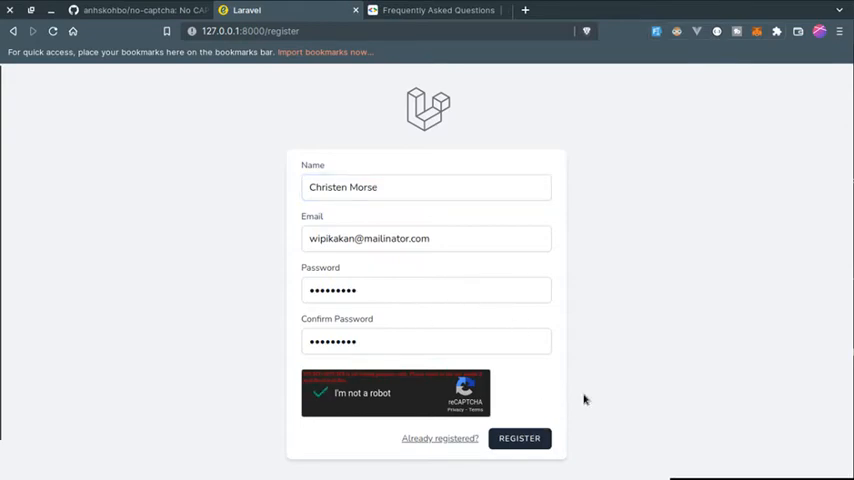
{"action": "left_click", "coordinate": [520, 438]}
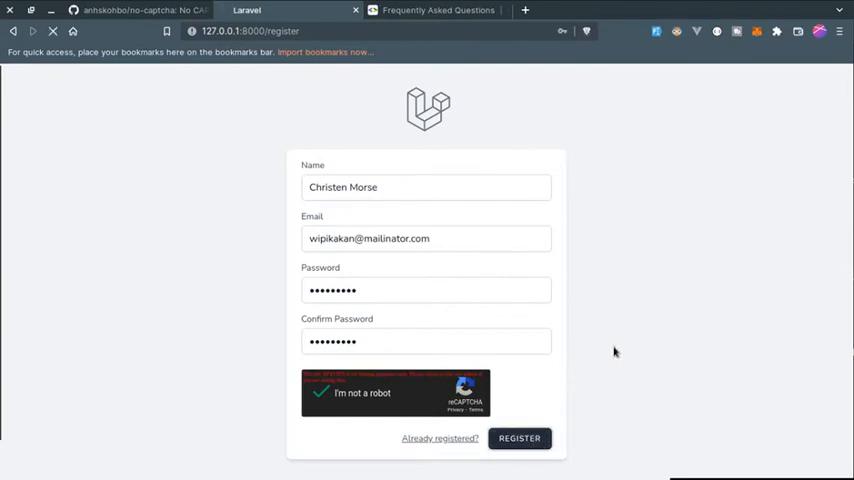
{"action": "mouse_move", "coordinate": [576, 204]}
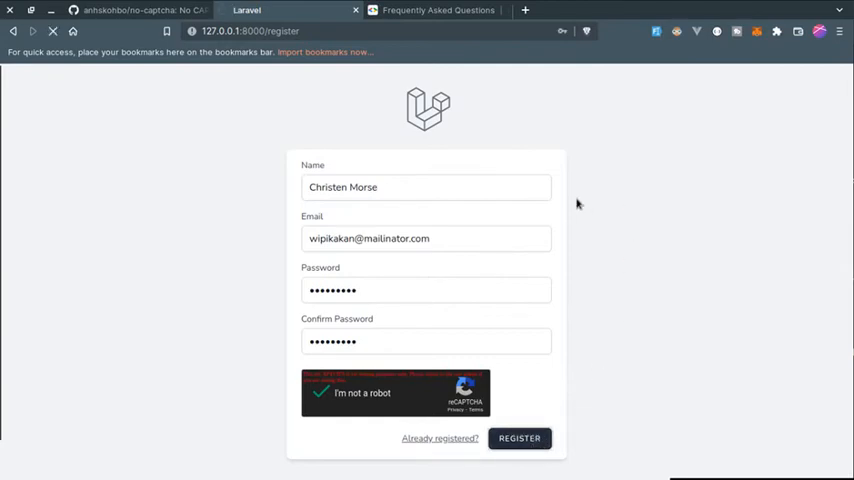
{"action": "left_click", "coordinate": [520, 438]}
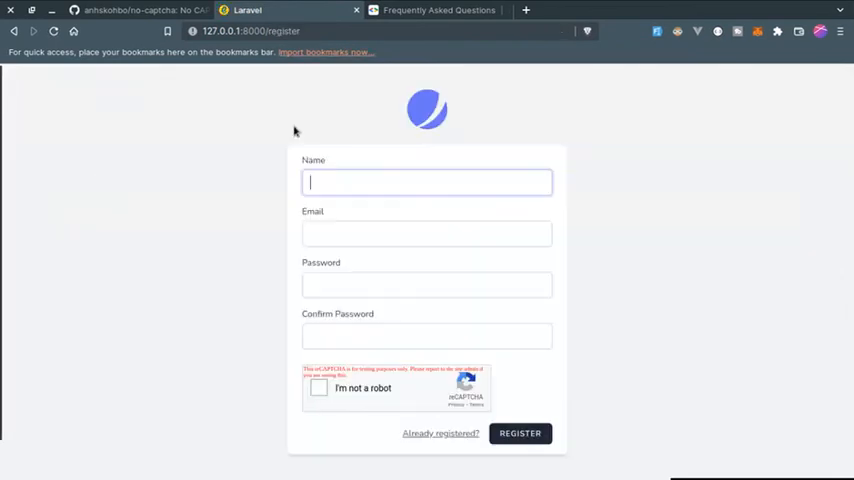
{"action": "mouse_move", "coordinate": [386, 320]}
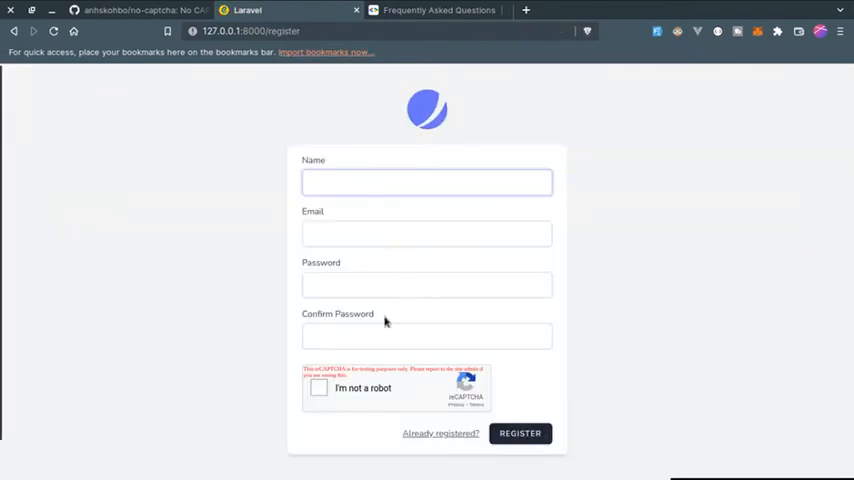